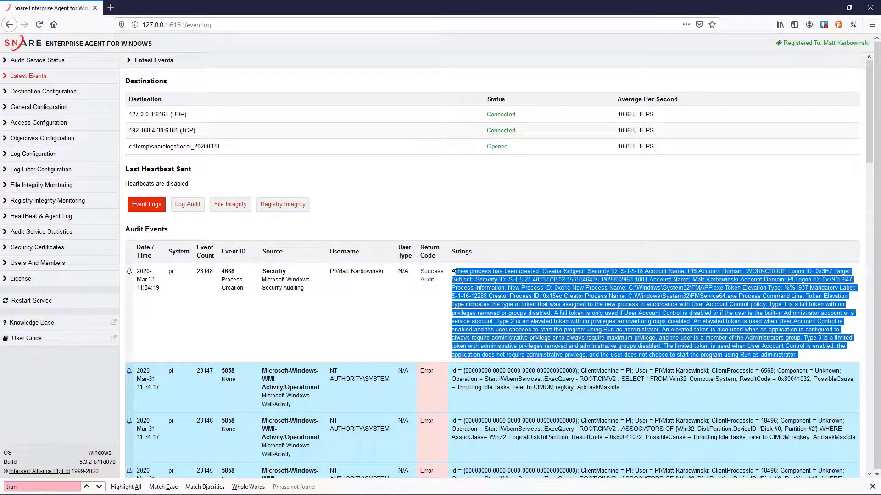
Save 'Token Elevation Type' as the General Configuration truncate list, then apply and restart the agent
{"action": "left_click", "coordinate": [40, 107]}
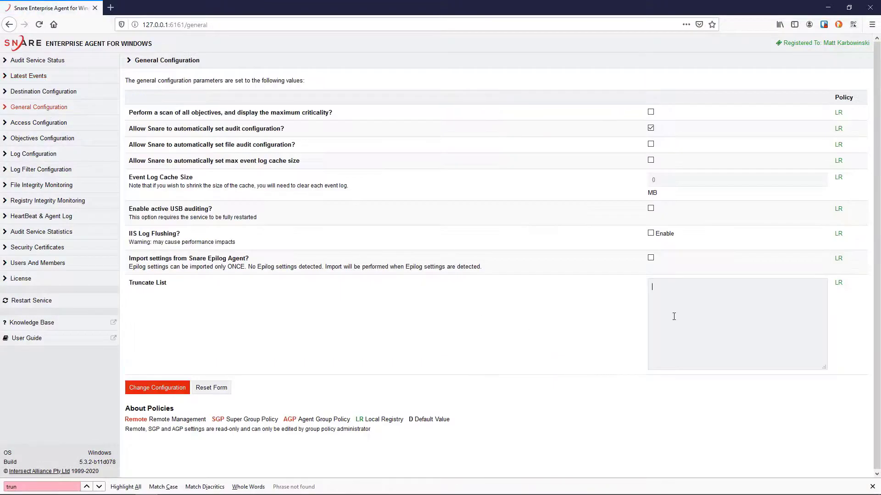
{"action": "left_click", "coordinate": [158, 388]}
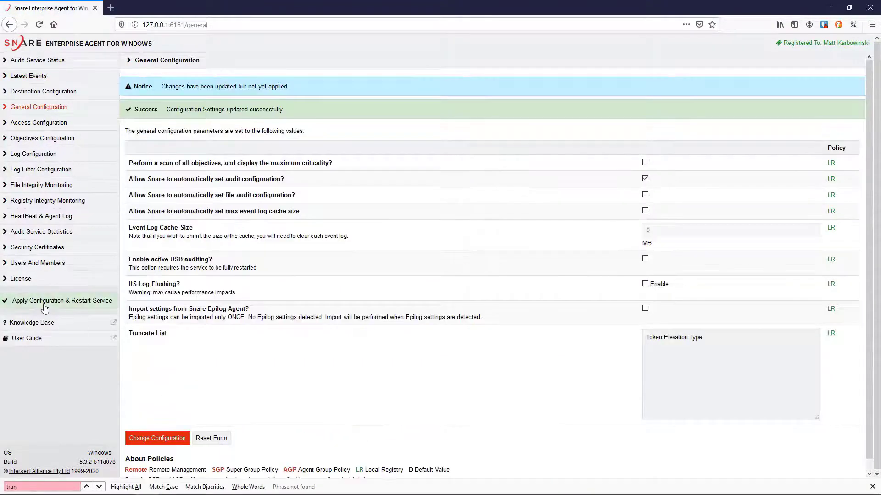
{"action": "left_click", "coordinate": [28, 76]}
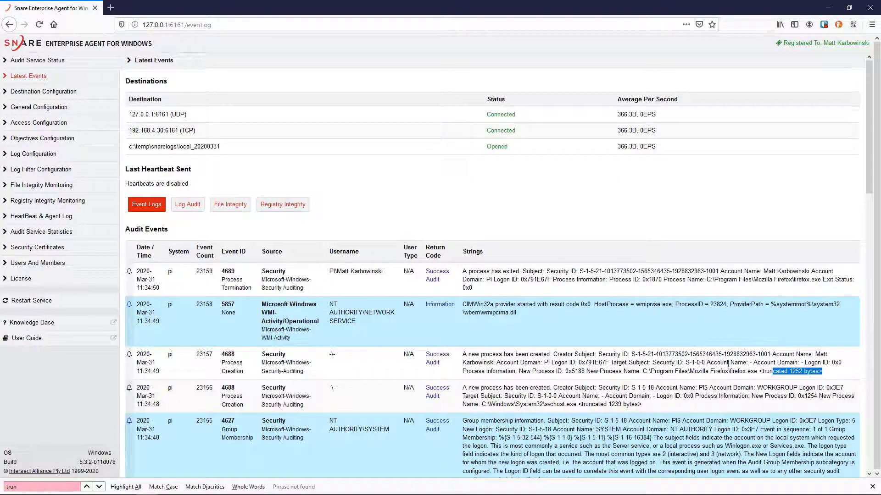